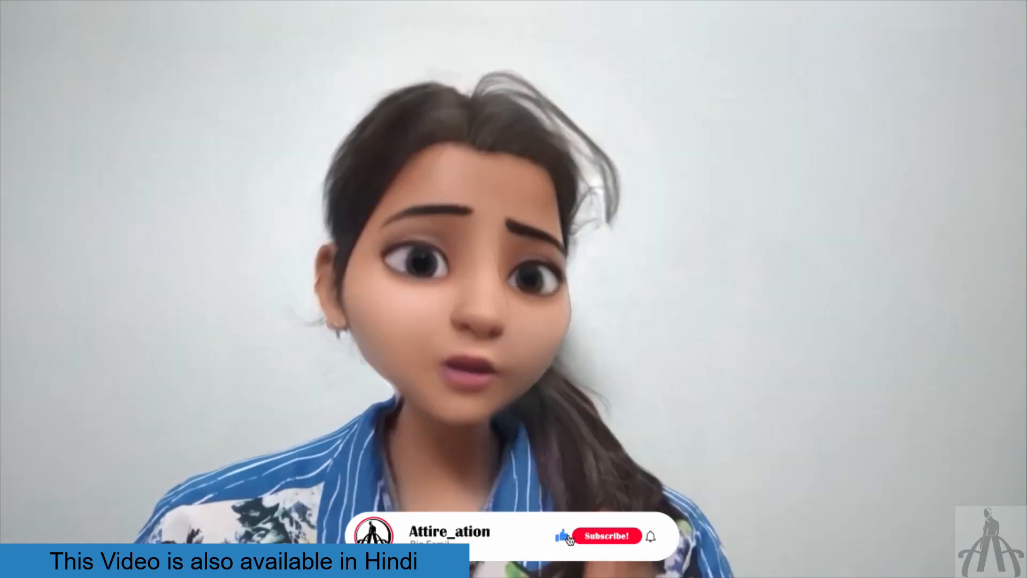
click(606, 535)
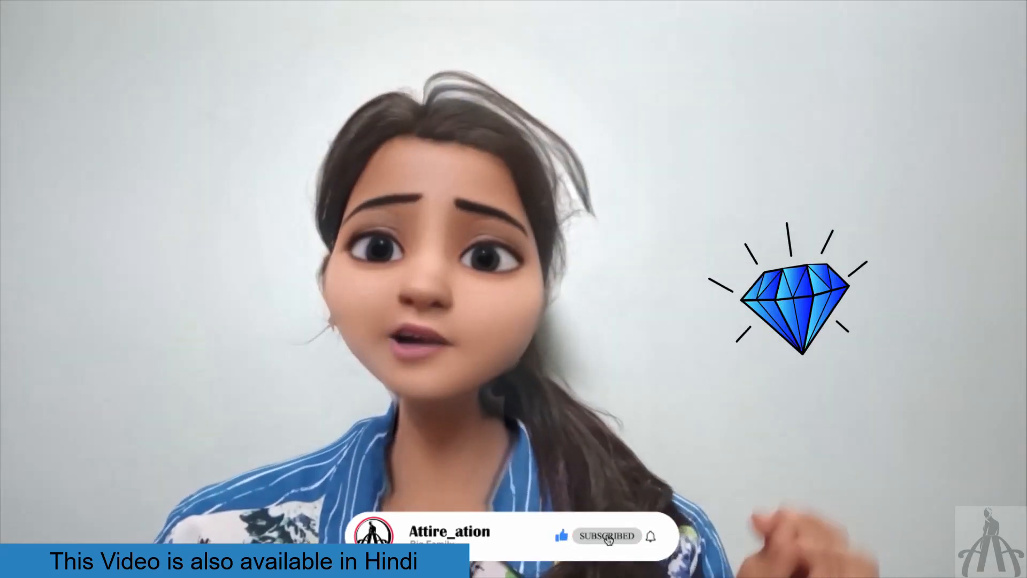